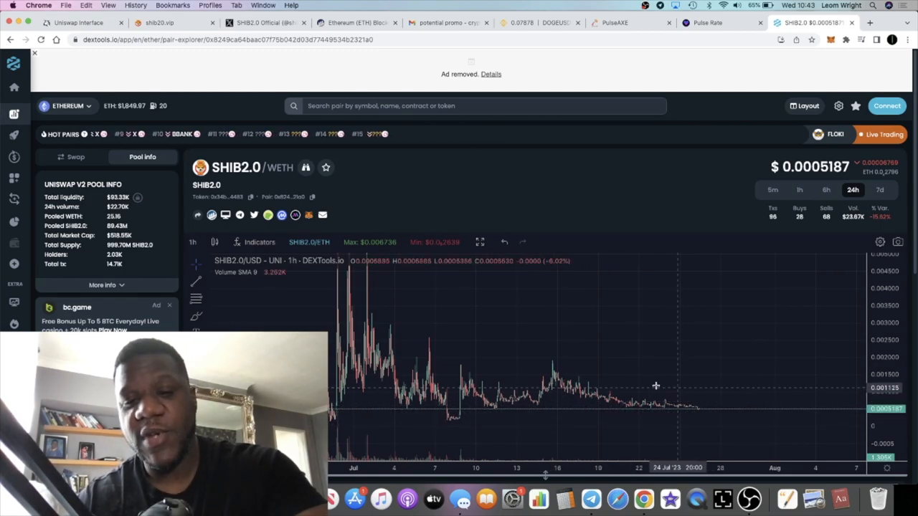
mouse_move(753, 402)
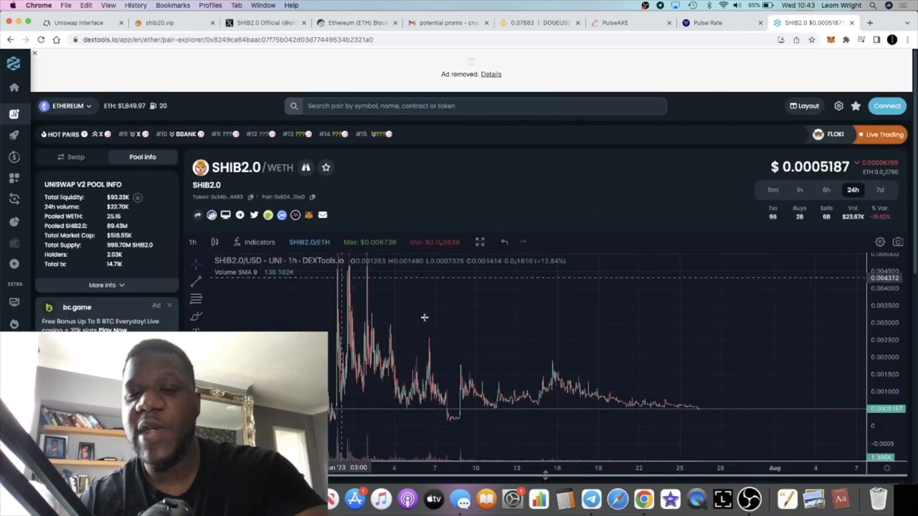
mouse_move(676, 411)
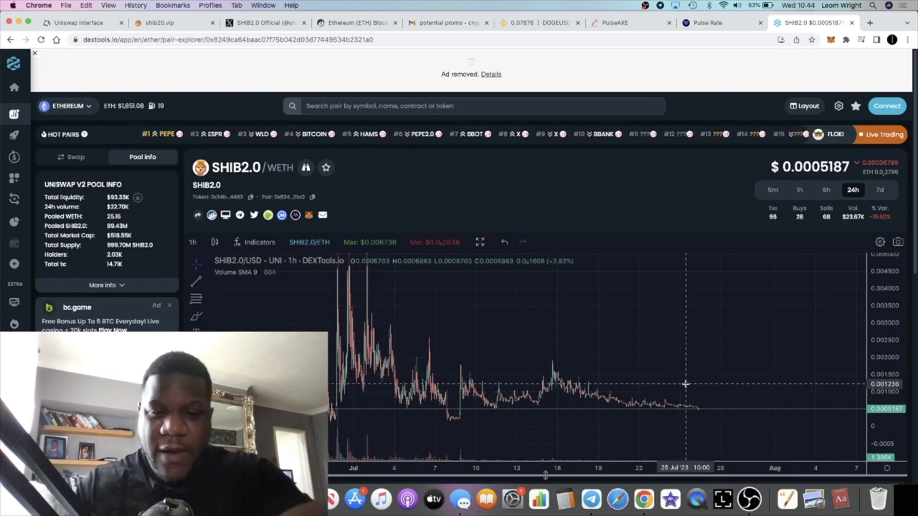
mouse_move(719, 403)
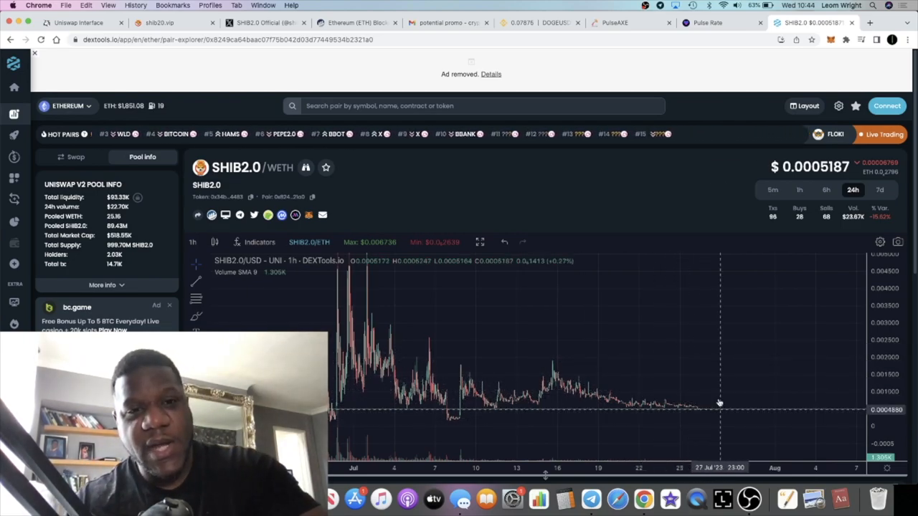
mouse_move(654, 388)
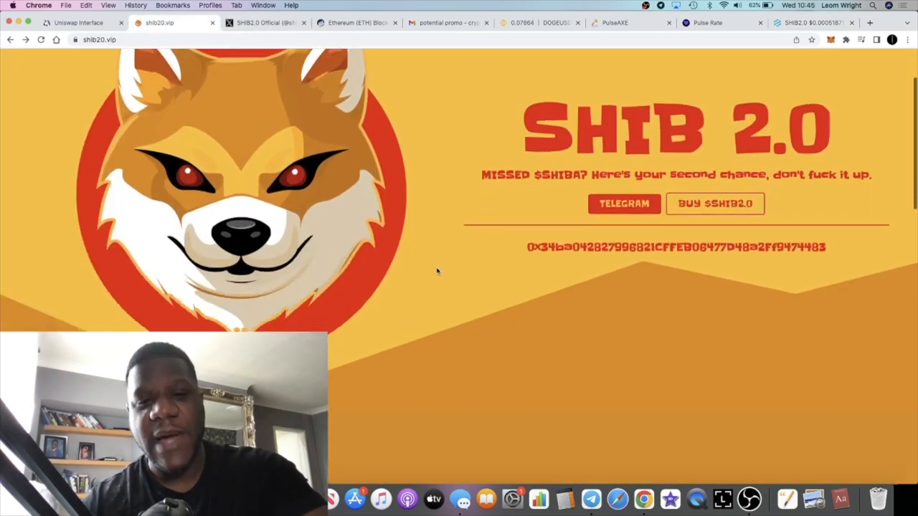
Scroll down the shib20.vip page, then switch to the Etherscan contract tab
scroll(down, 3)
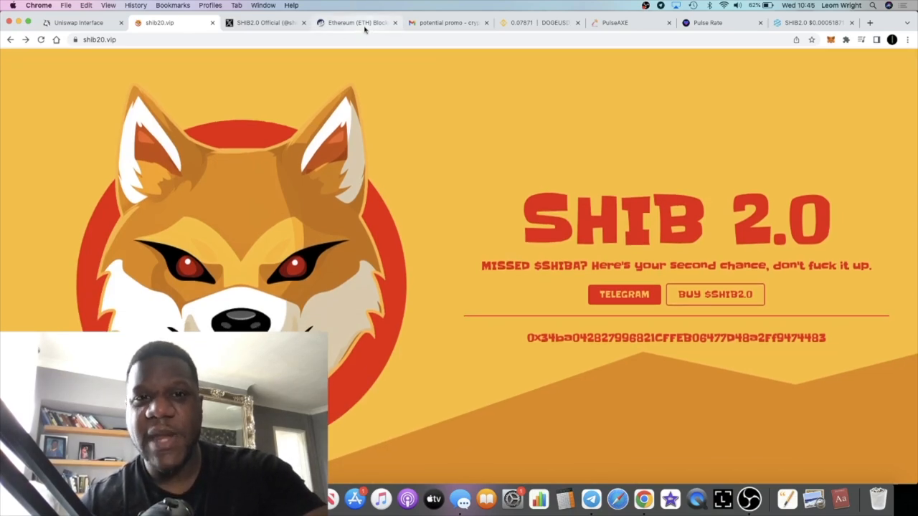
click(357, 22)
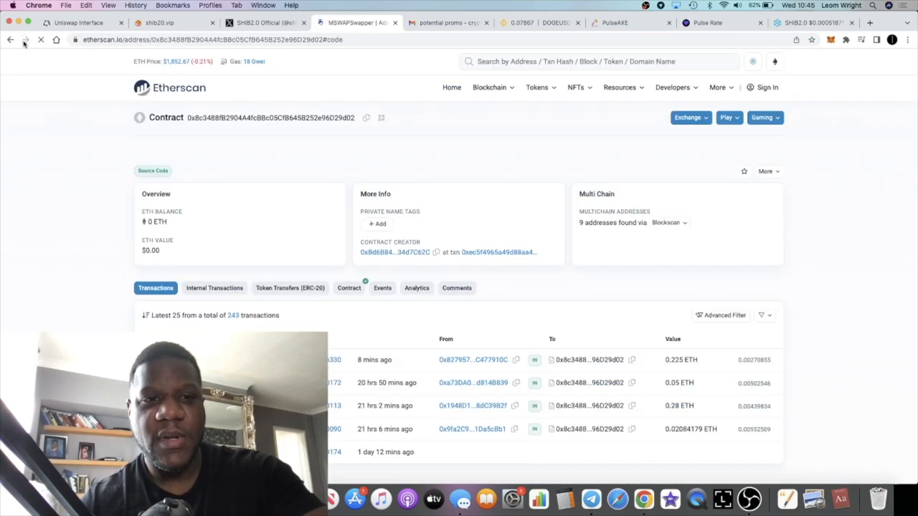
Return to the MSWAPSwapper contract page and show its 243 incoming ETH transactions
click(349, 288)
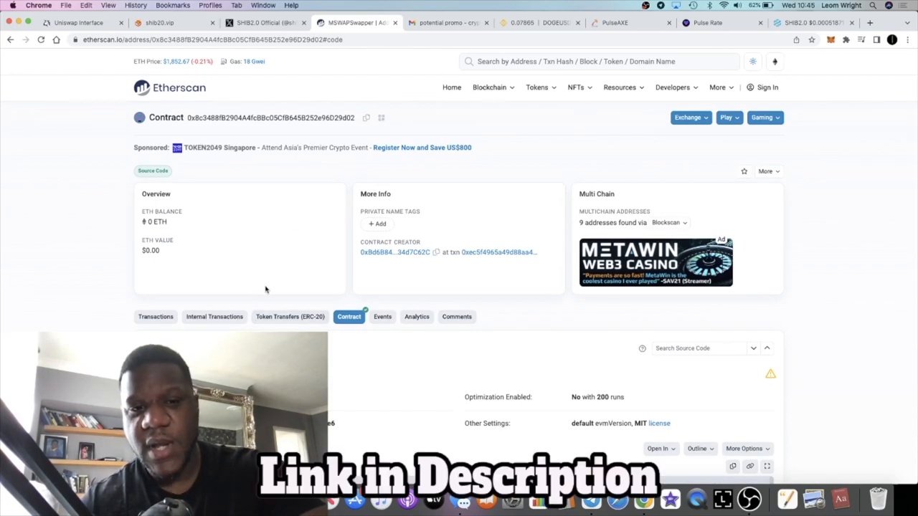
click(155, 317)
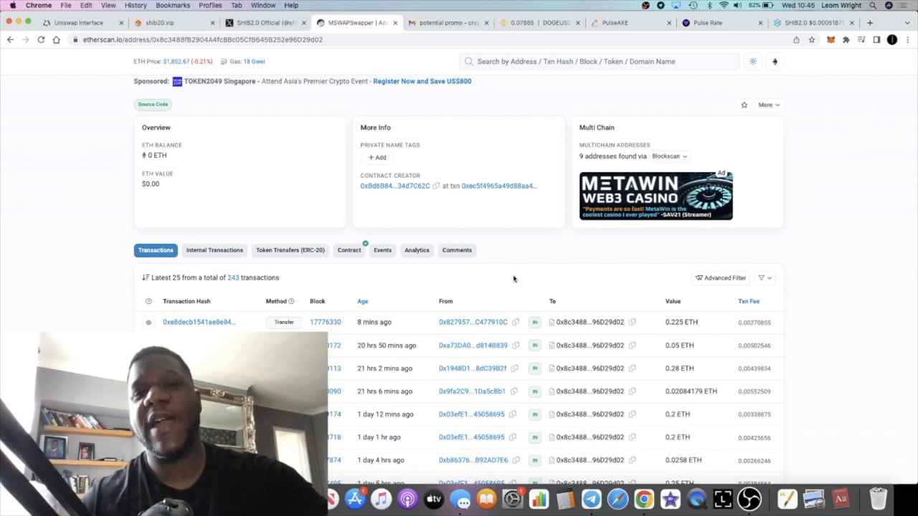
mouse_move(455, 223)
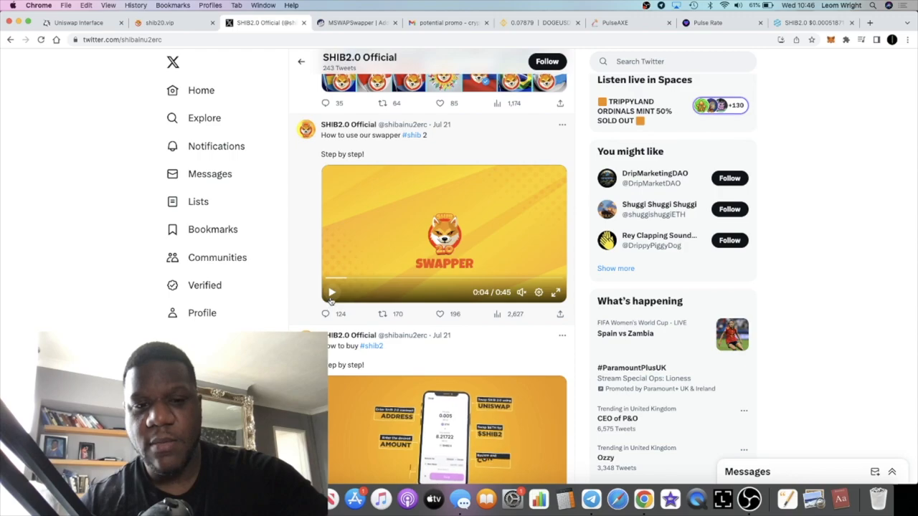
Play the 'How to use our swapper' video on the SHIB2.0 Official profile
click(332, 292)
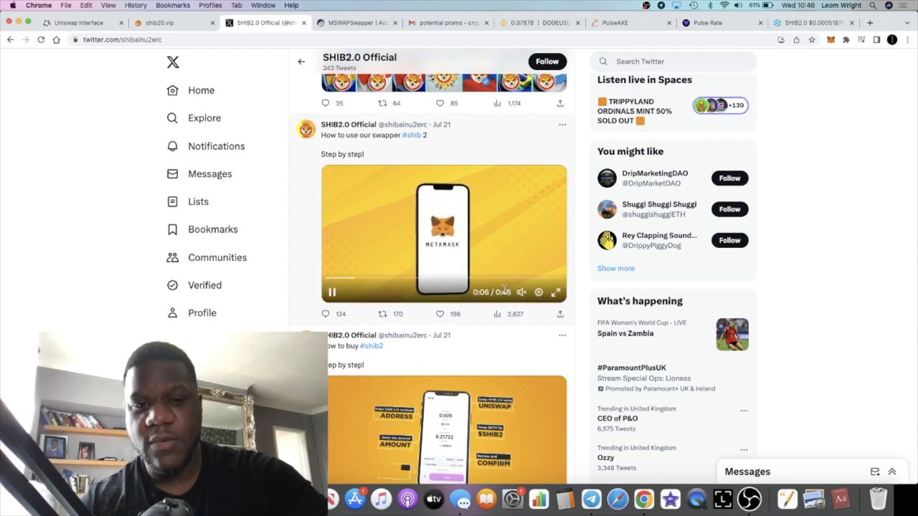
click(557, 292)
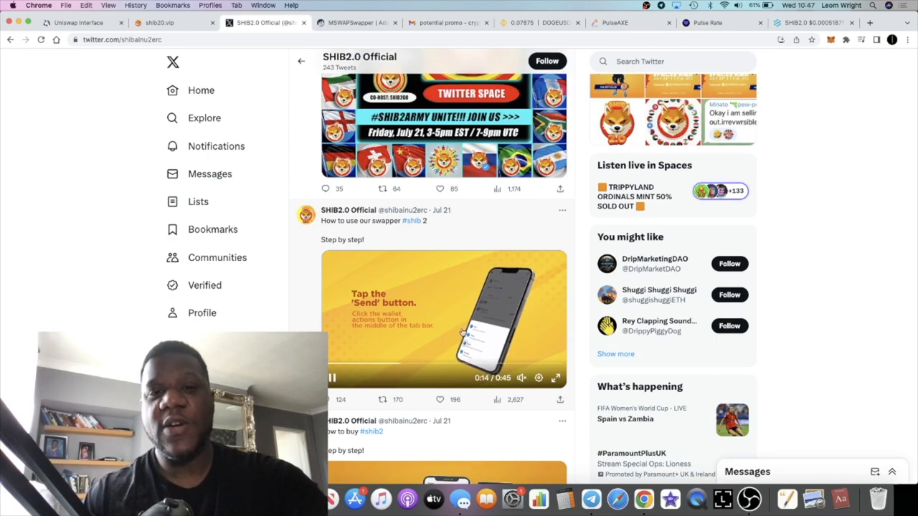
scroll(down, 3)
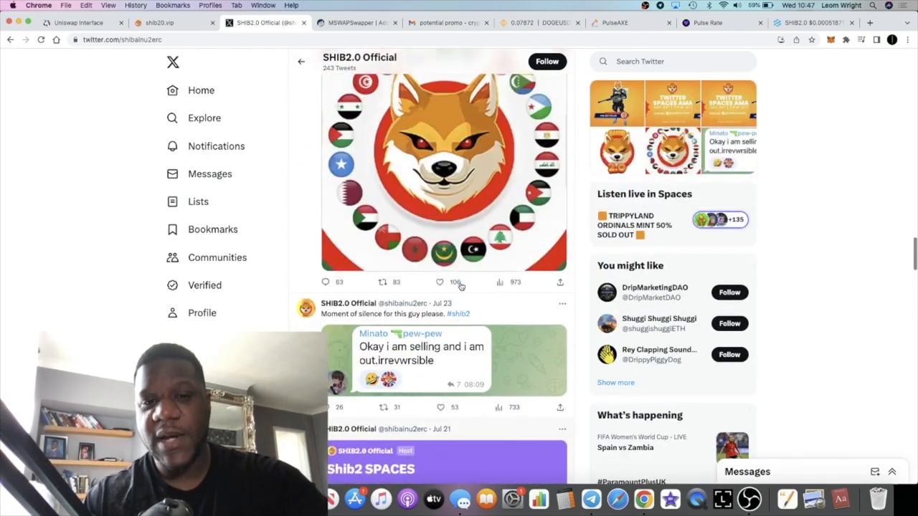
scroll(down, 3)
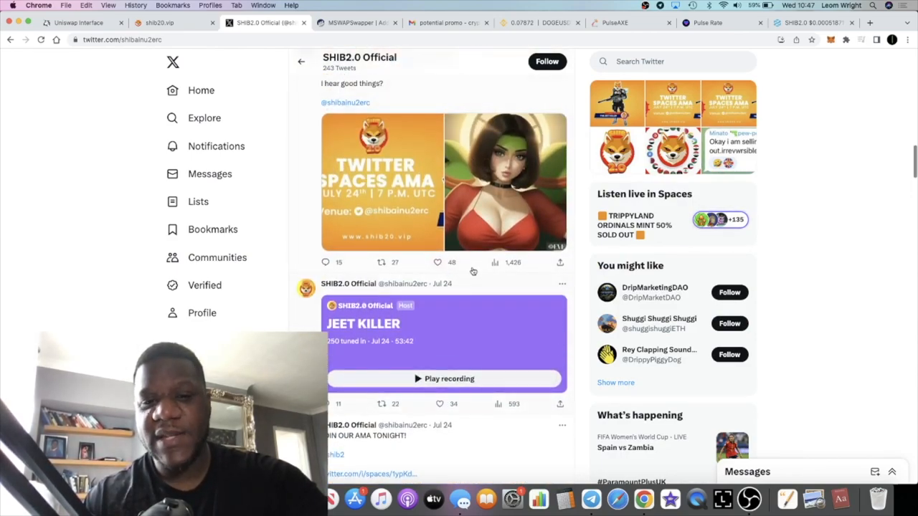
scroll(down, 3)
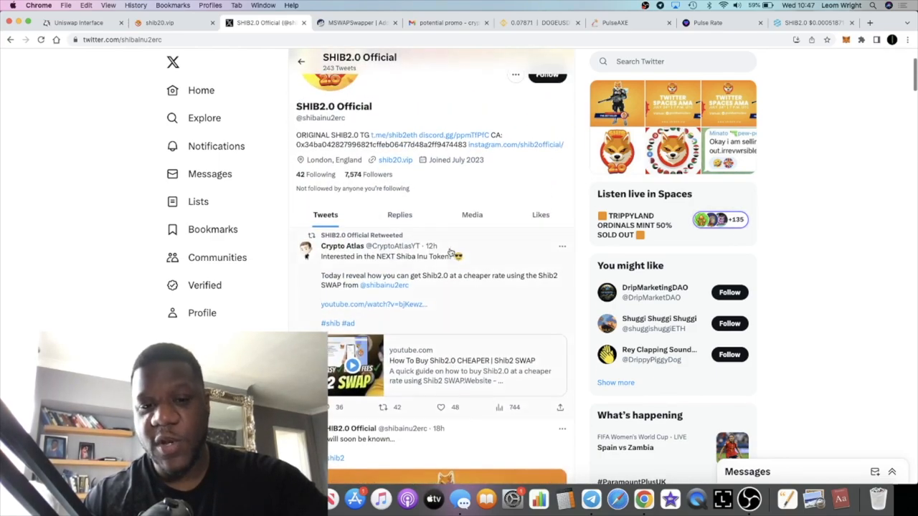
scroll(down, 3)
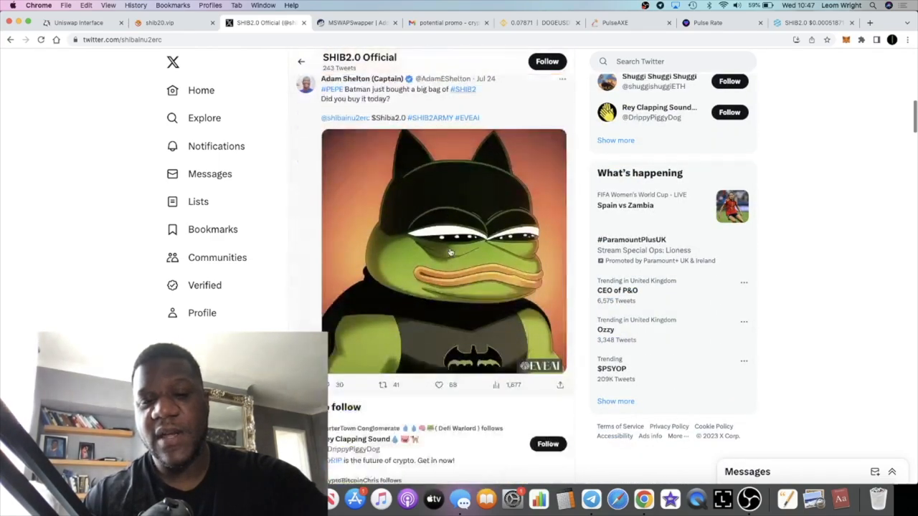
scroll(down, 3)
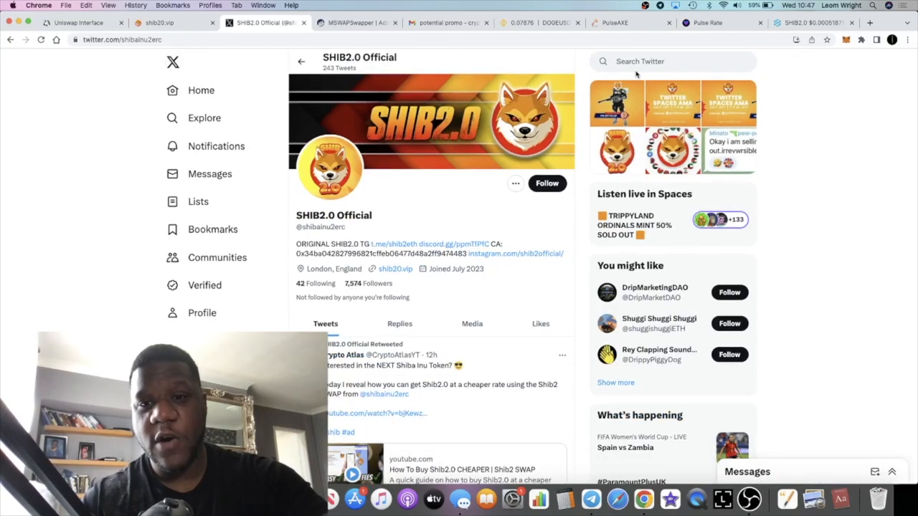
text(elon)
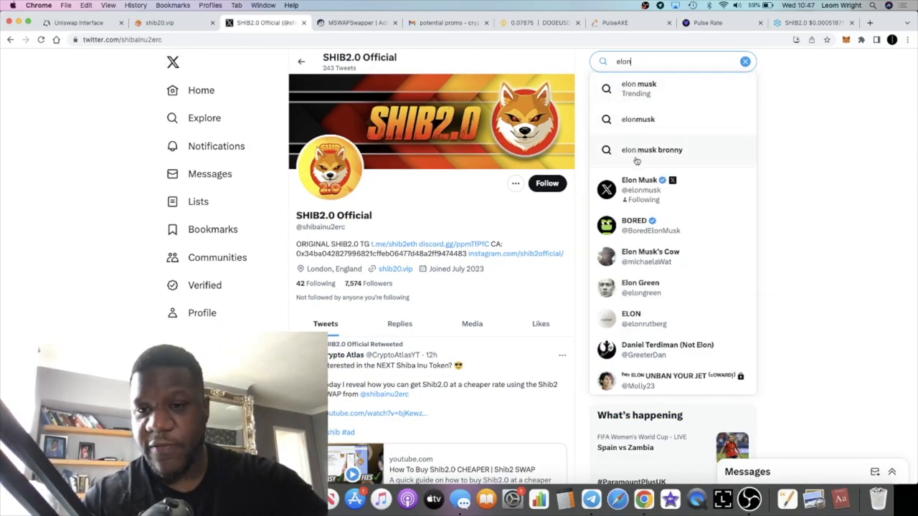
click(638, 185)
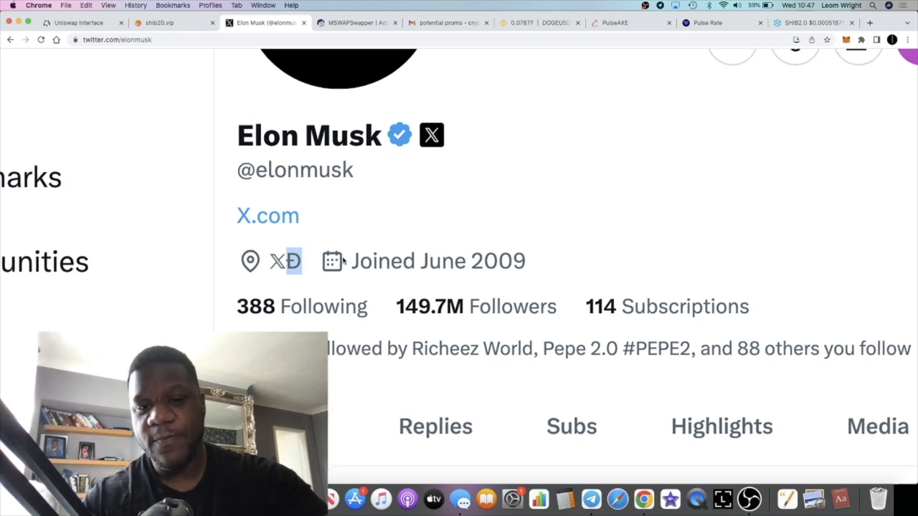
scroll(down, 3)
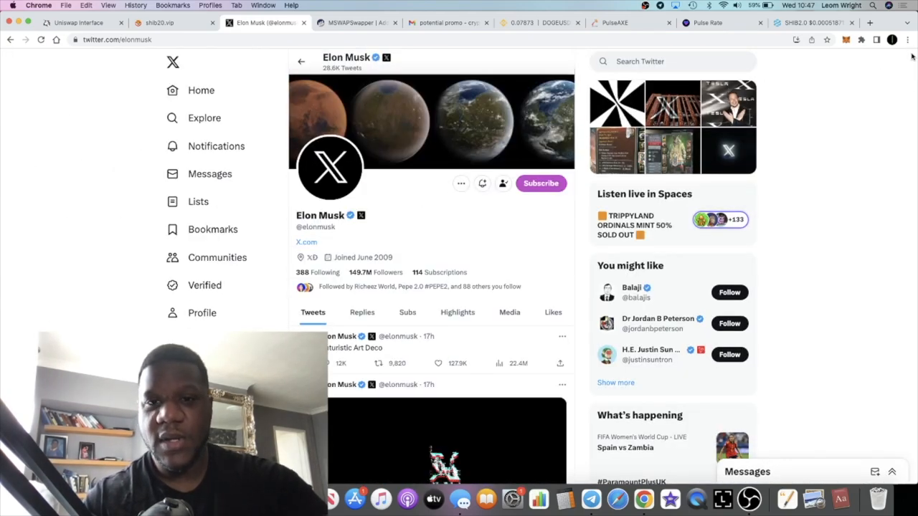
click(538, 22)
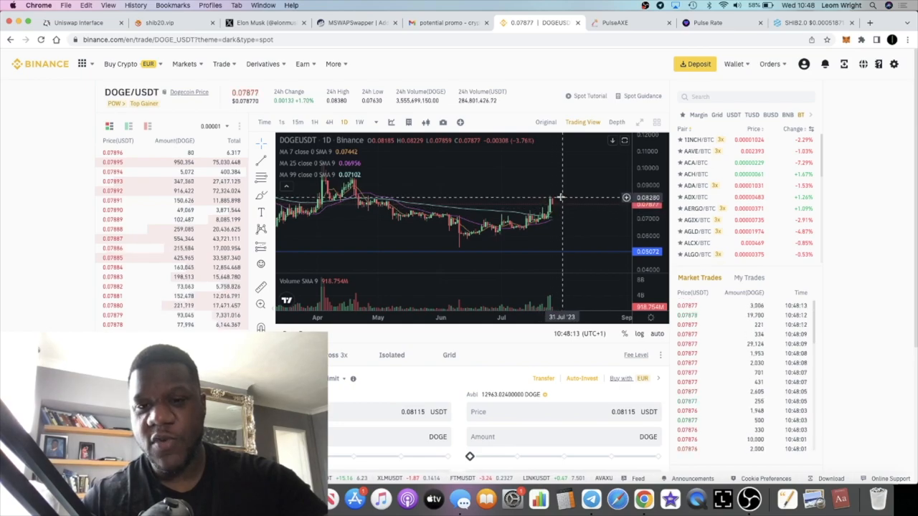
Zoom out the DOGE/USDT daily chart, then return to the SHIB2.0/WETH DEXTools tab
scroll(down, 3)
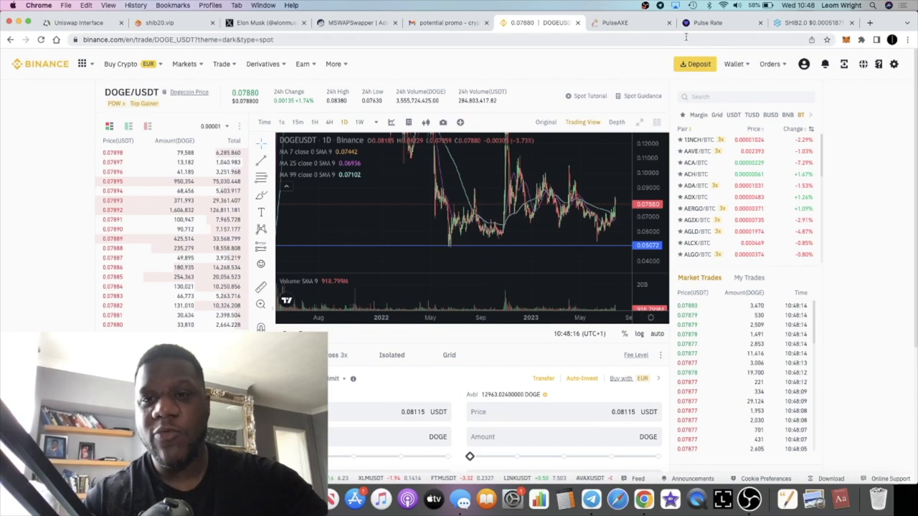
click(810, 22)
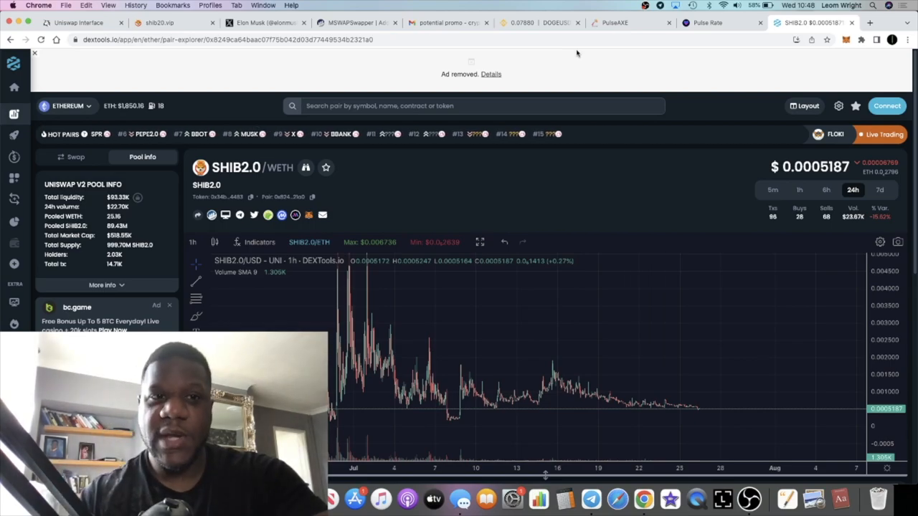
click(158, 23)
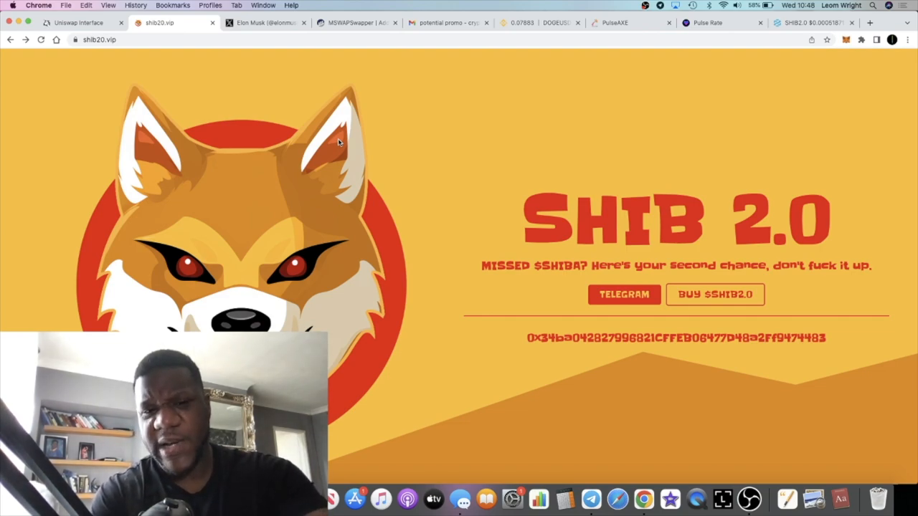
mouse_move(407, 66)
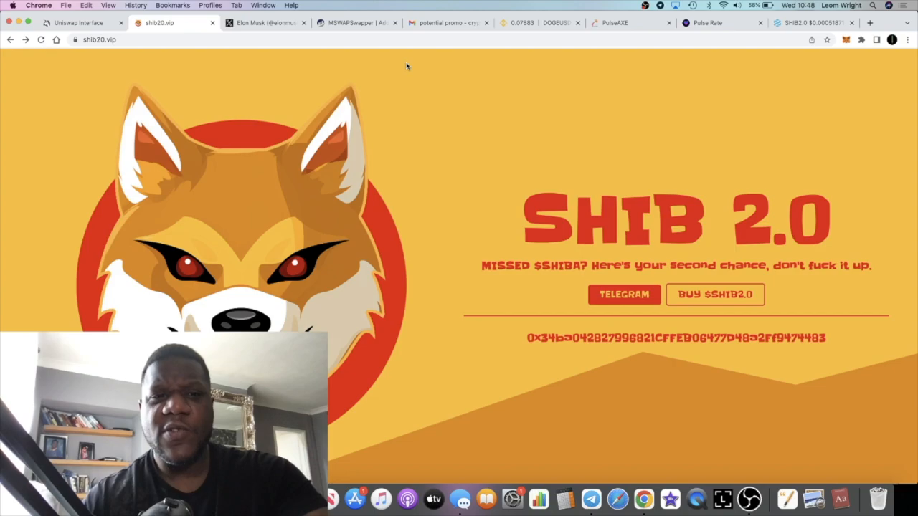
mouse_move(786, 36)
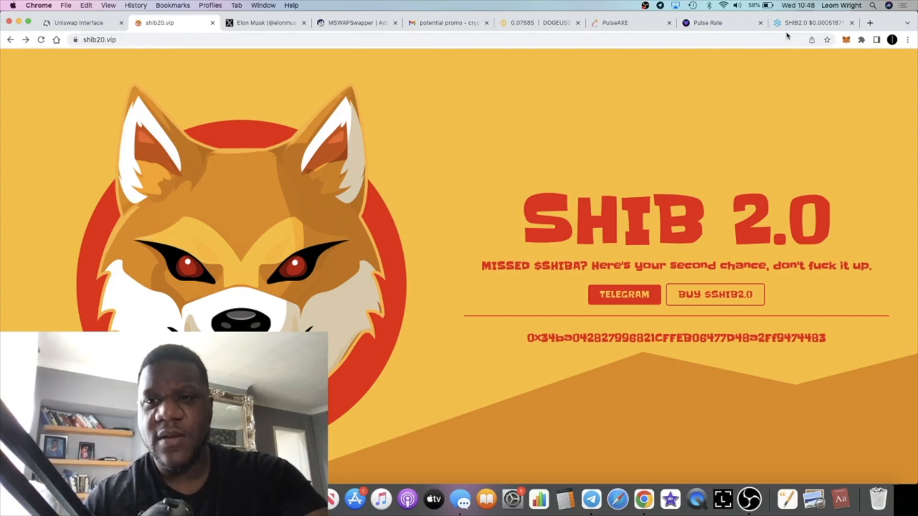
click(814, 22)
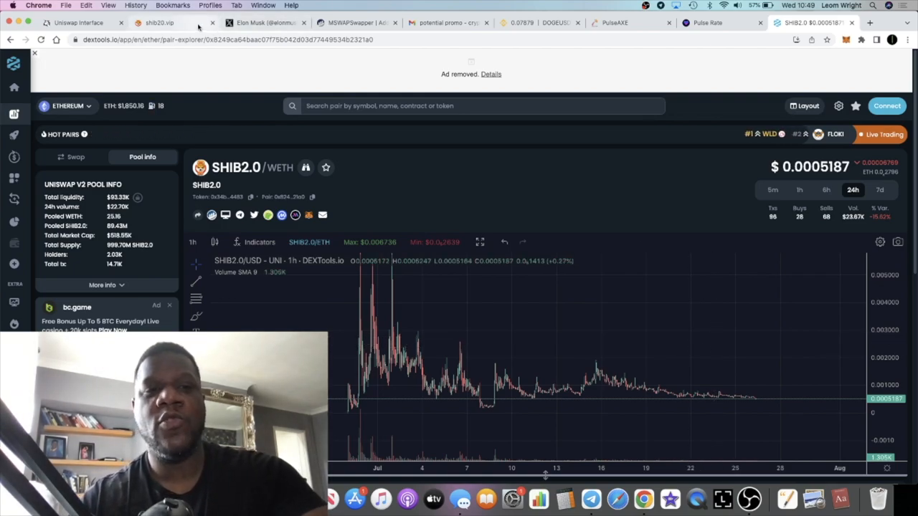
Reopen shib20.vip and scroll past About, 2/2 taxes and burned liquidity to the community links
click(158, 23)
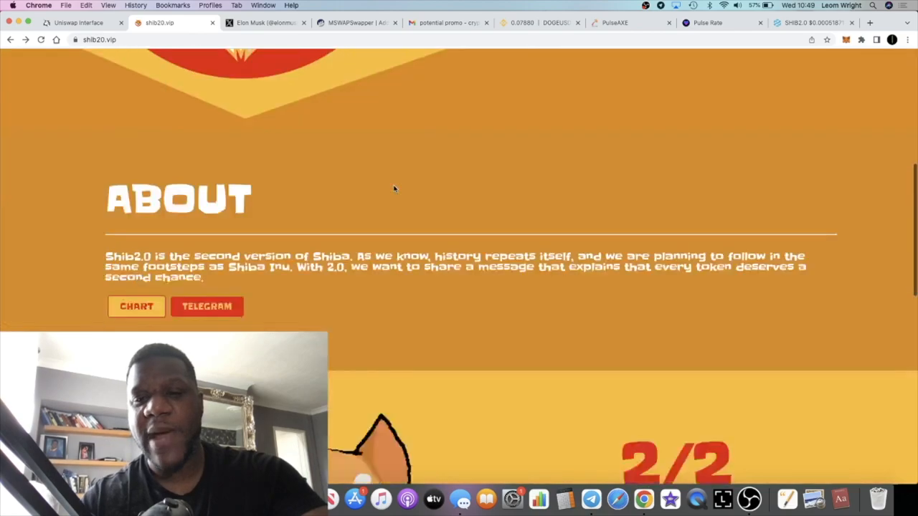
scroll(down, 3)
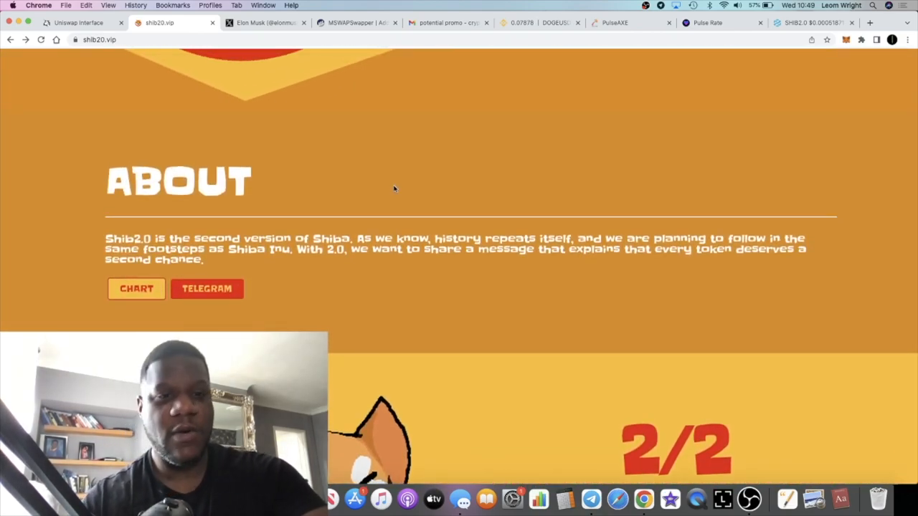
scroll(down, 3)
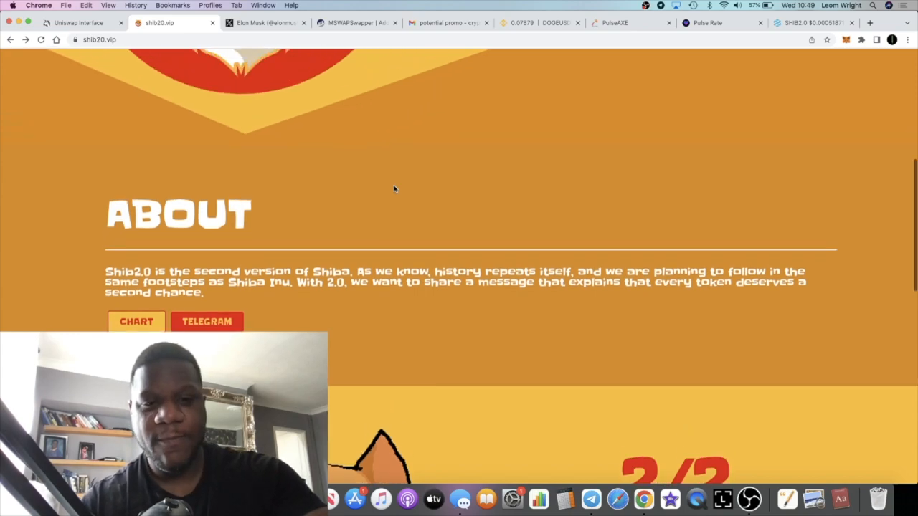
scroll(down, 3)
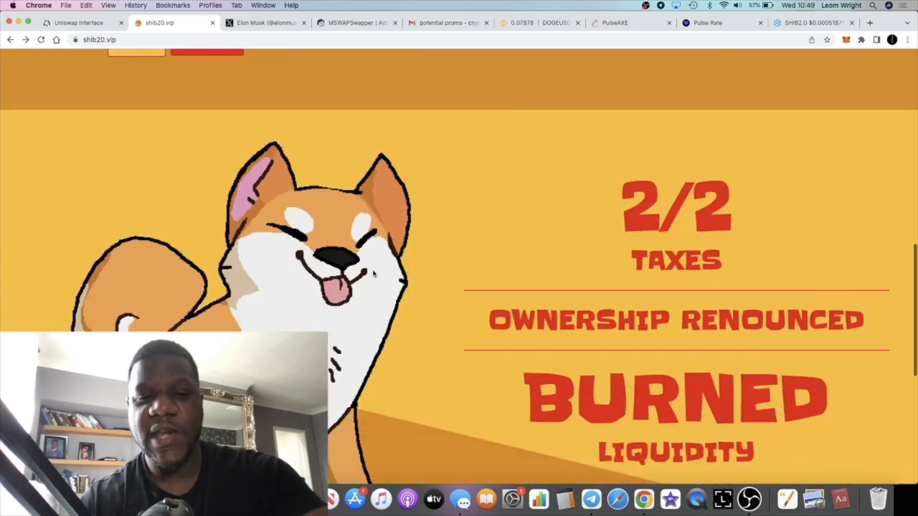
scroll(down, 3)
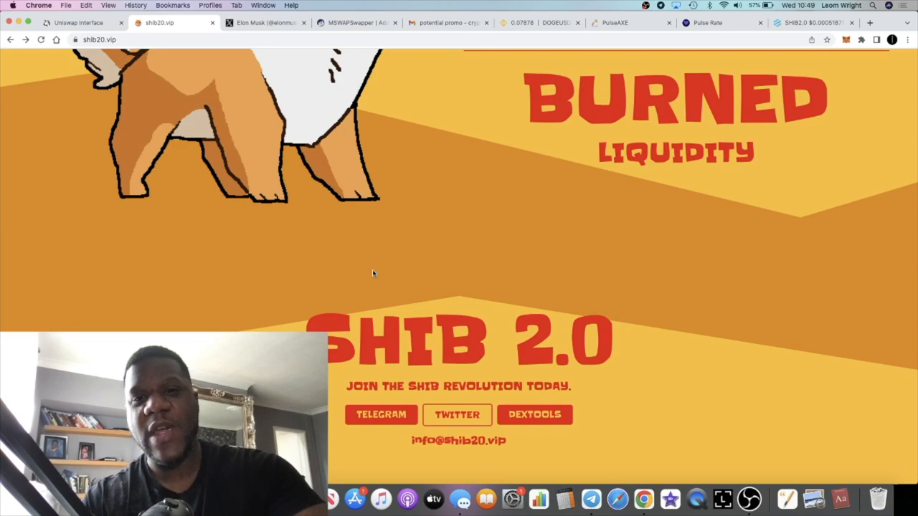